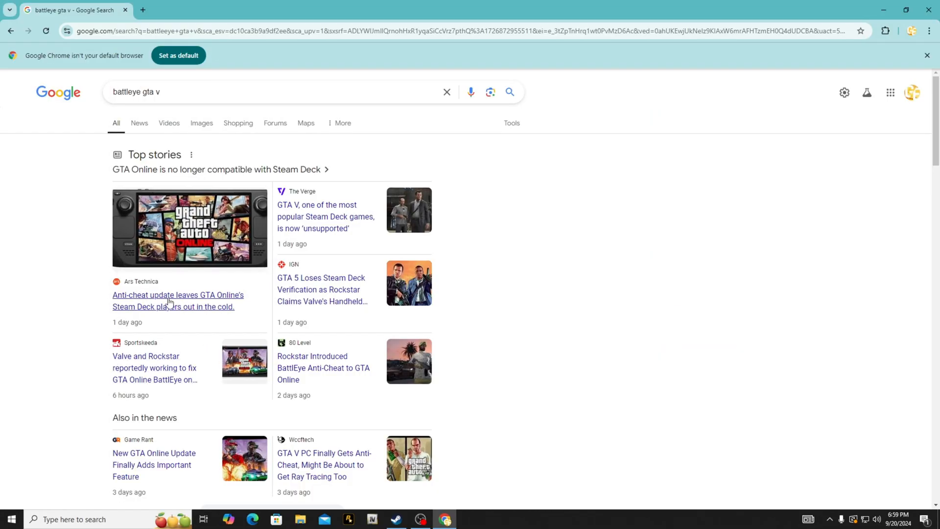
mouse_move(244, 264)
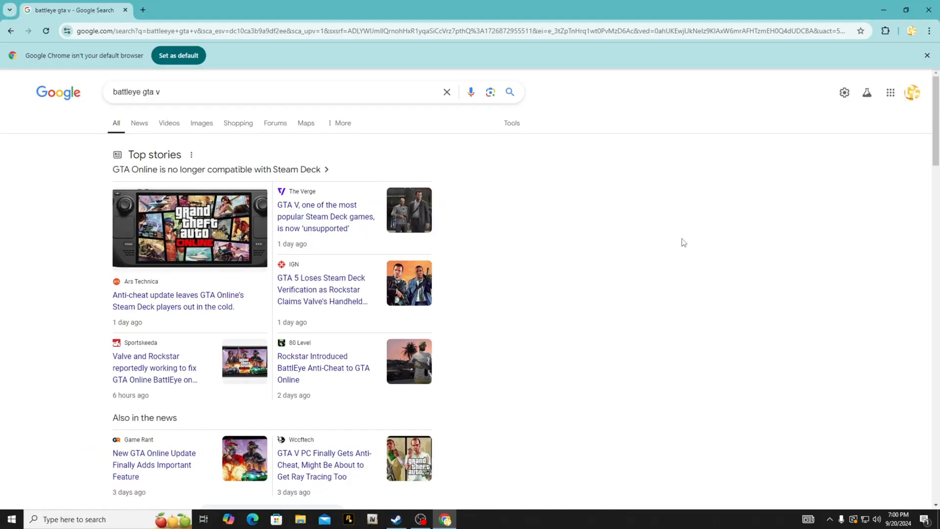
mouse_move(513, 220)
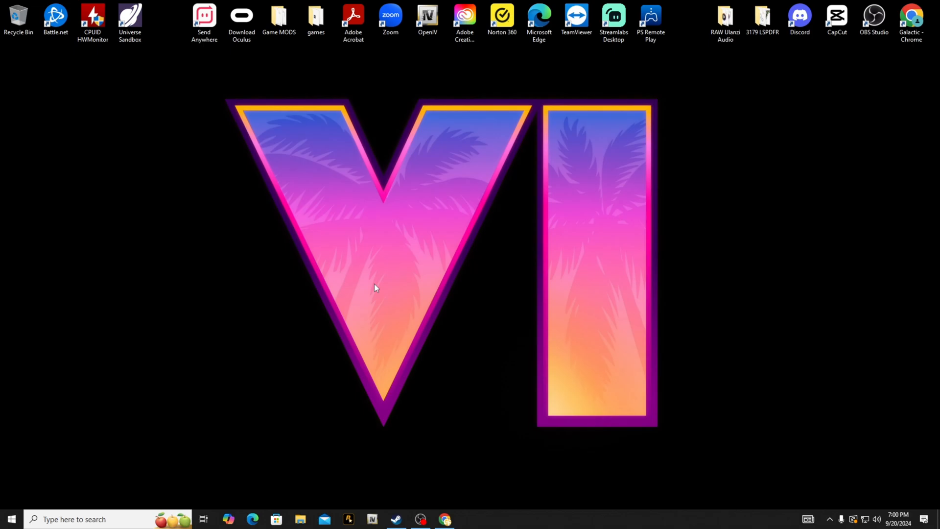
mouse_move(337, 212)
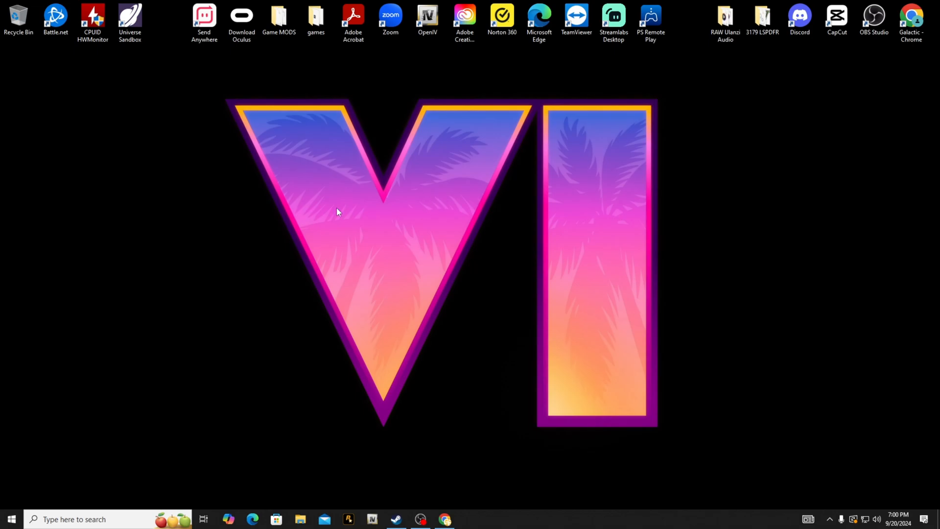
mouse_move(271, 372)
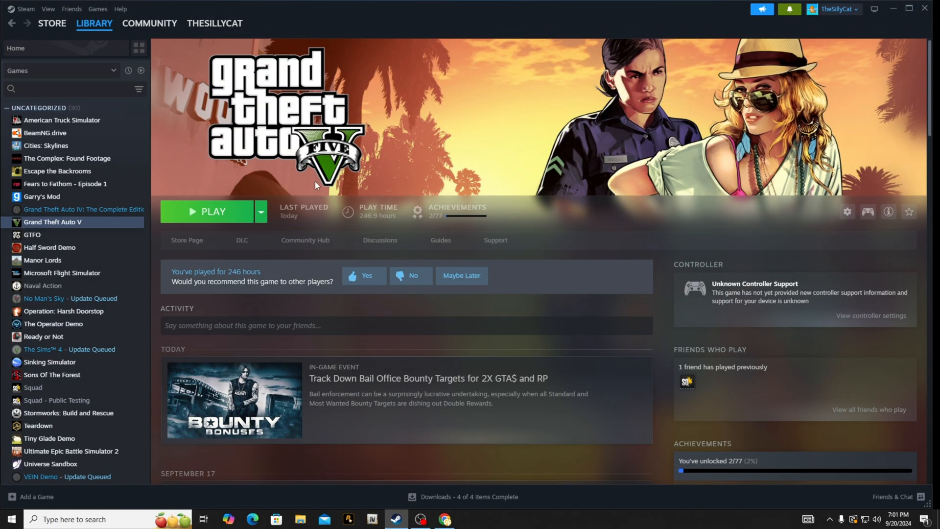
Step: Browse to Grand Theft Auto V's local install folder from the Steam library
right_click(53, 222)
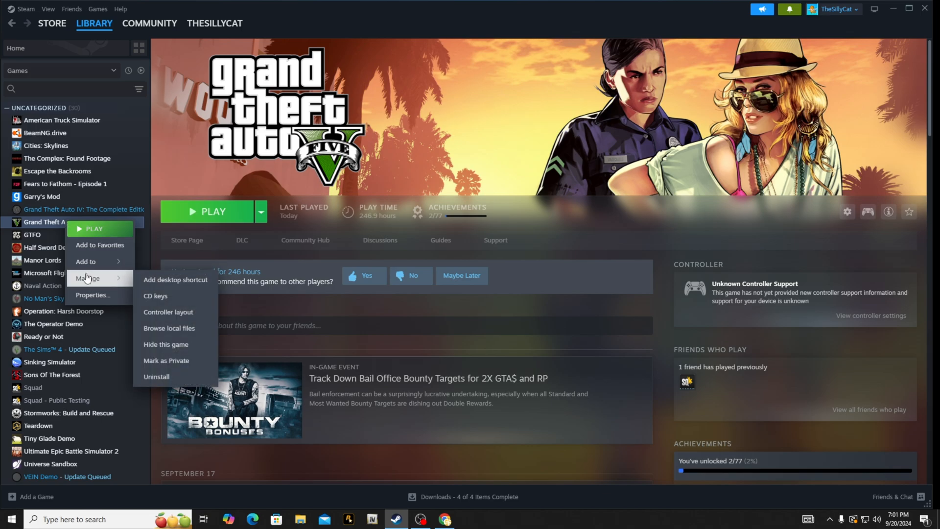
click(169, 327)
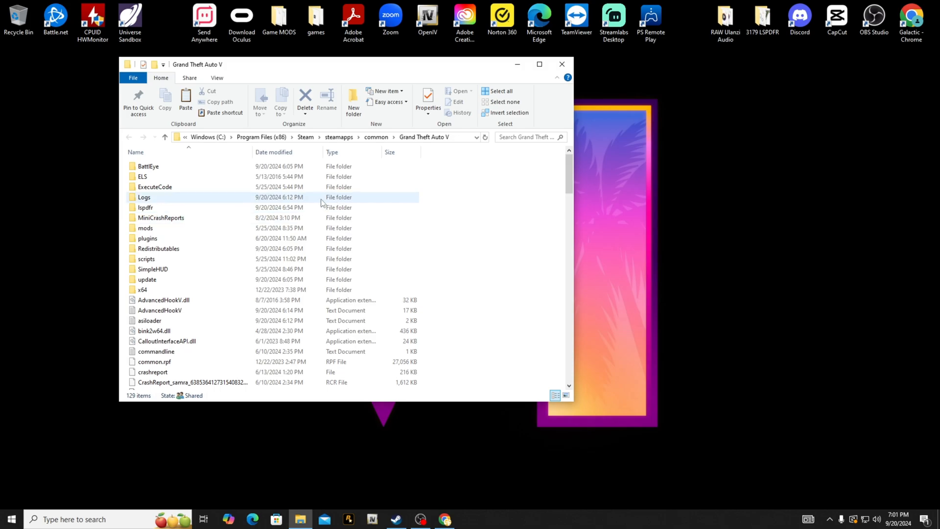
mouse_move(310, 198)
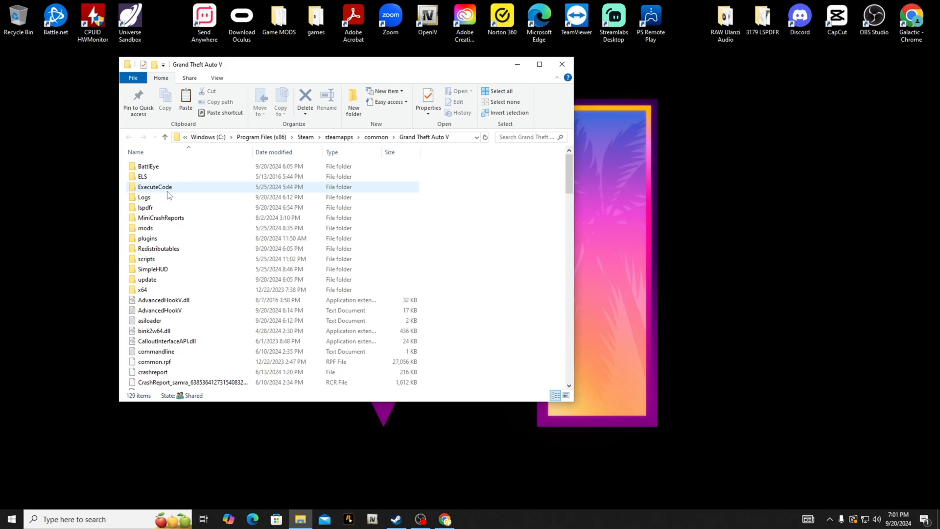
scroll(down, 3)
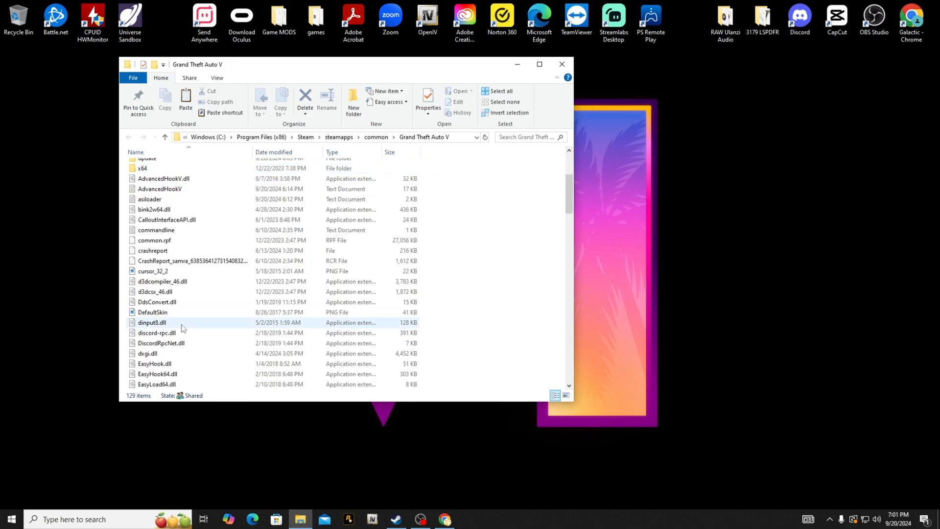
click(152, 322)
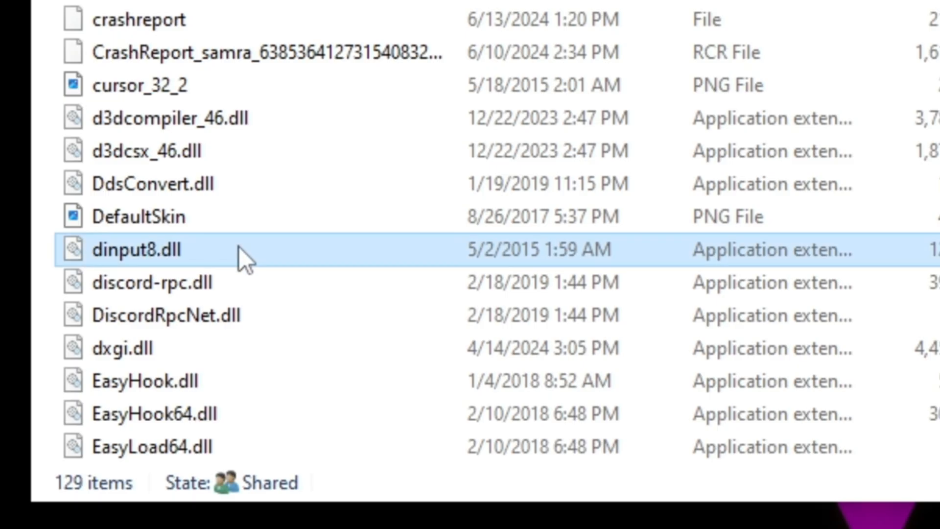
click(144, 250)
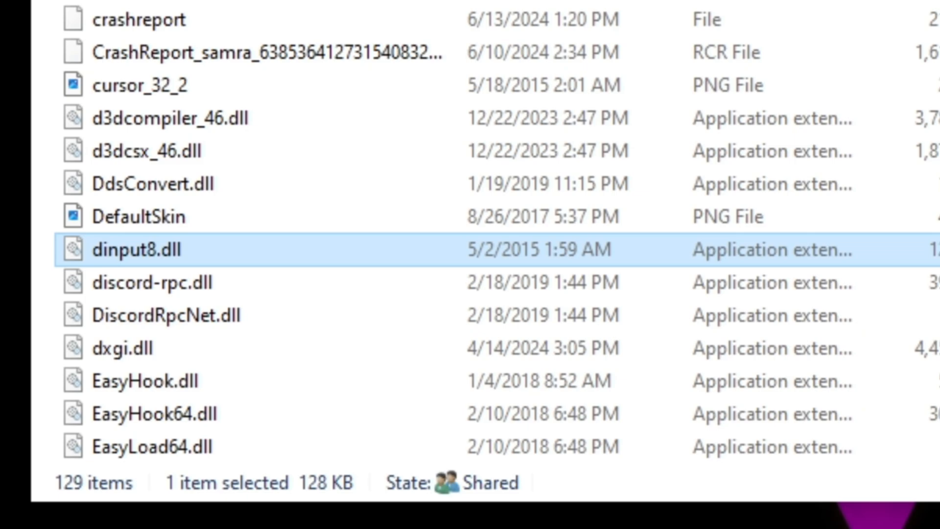
click(539, 65)
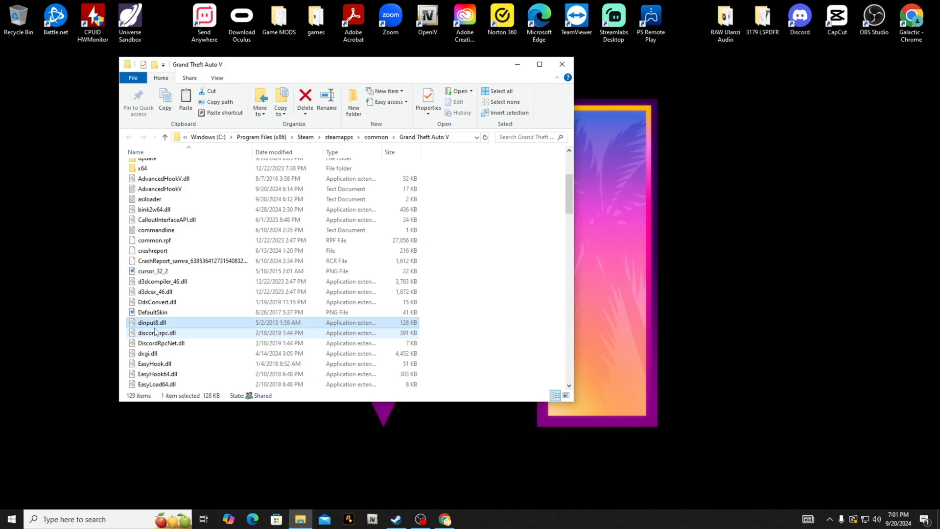
mouse_move(156, 333)
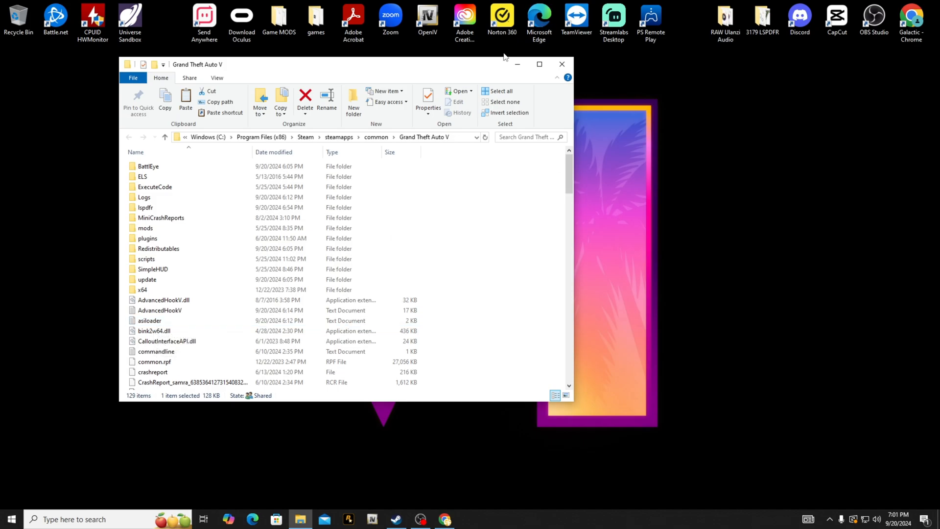
click(561, 65)
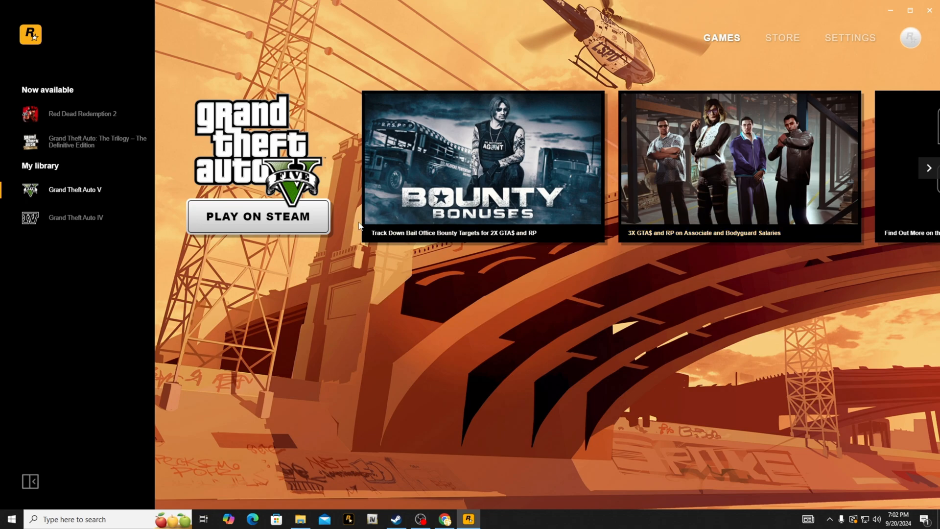
Step: Confirm BattlEye is unchecked in the launcher's General settings, then close the launcher
click(850, 39)
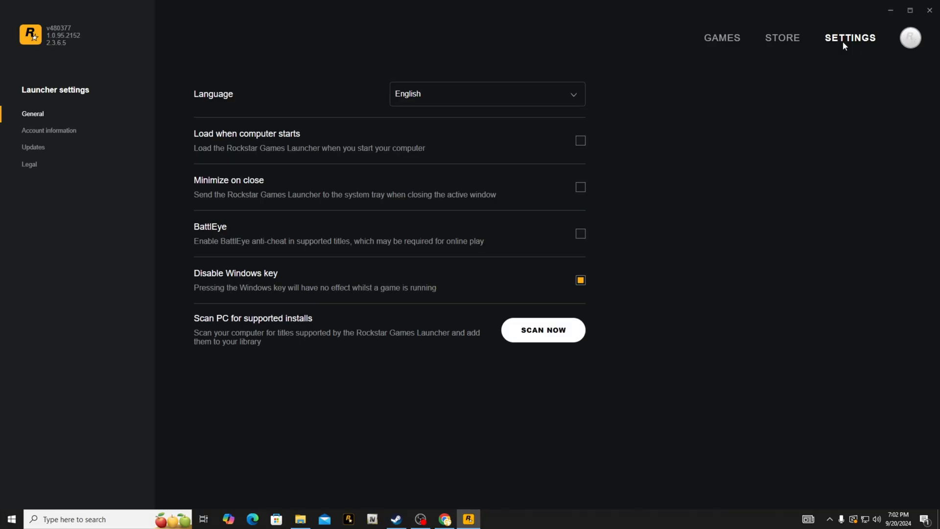
mouse_move(196, 228)
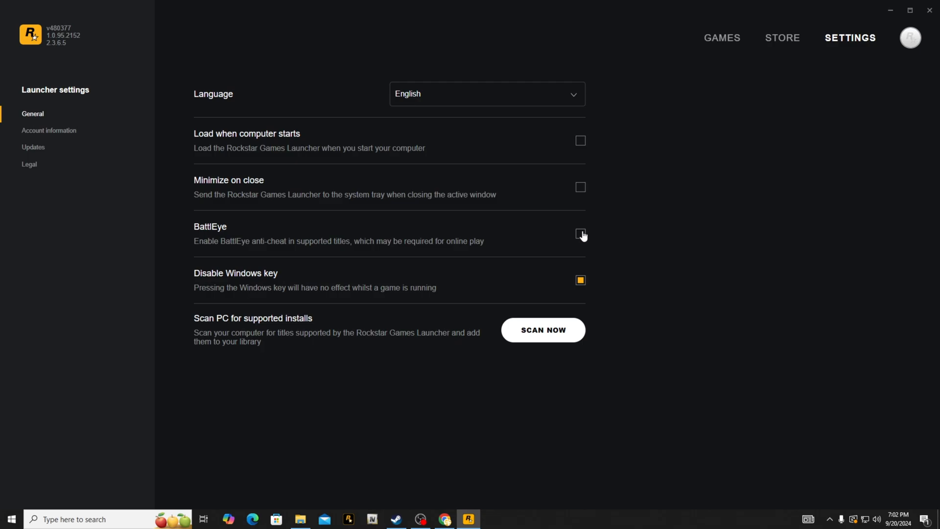
mouse_move(598, 248)
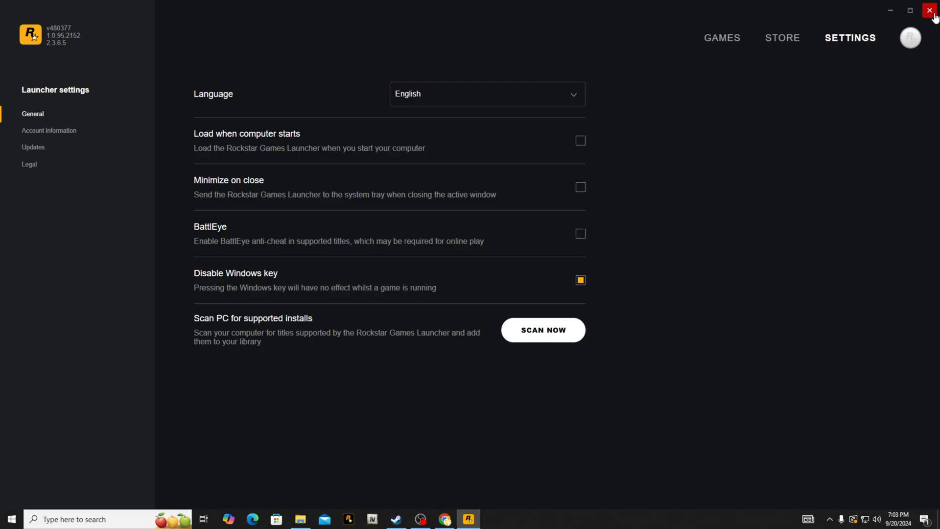
click(933, 10)
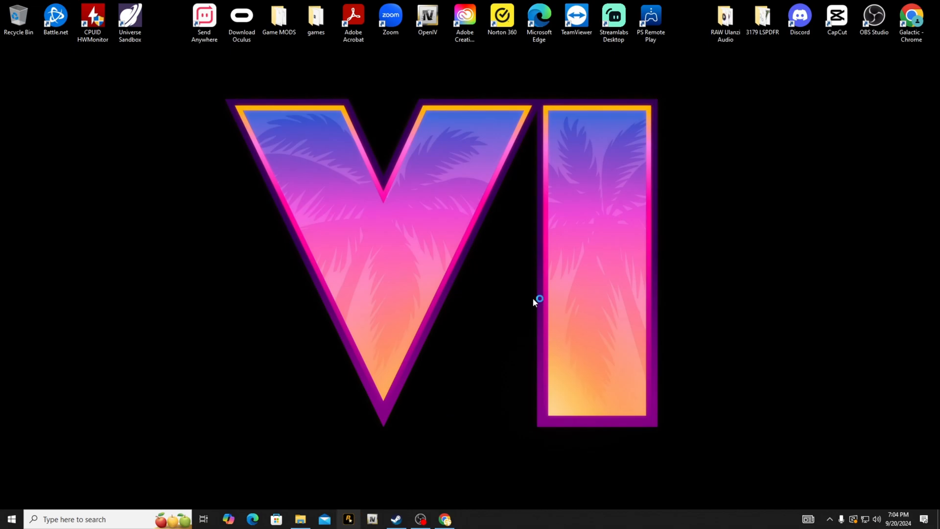
mouse_move(582, 241)
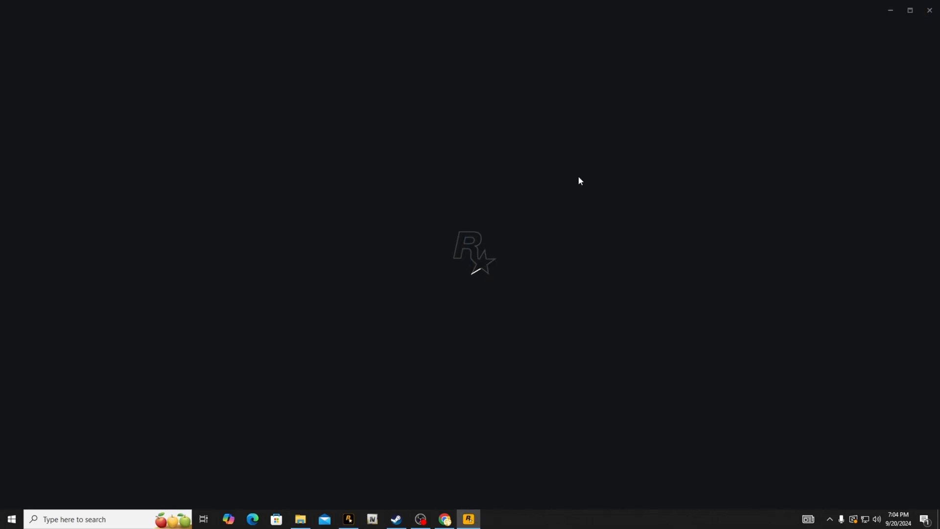
mouse_move(561, 223)
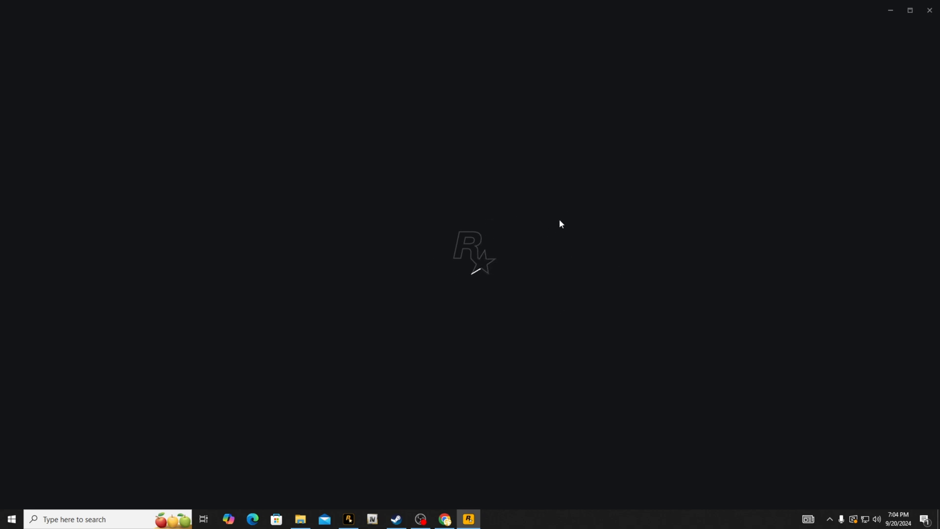
mouse_move(551, 226)
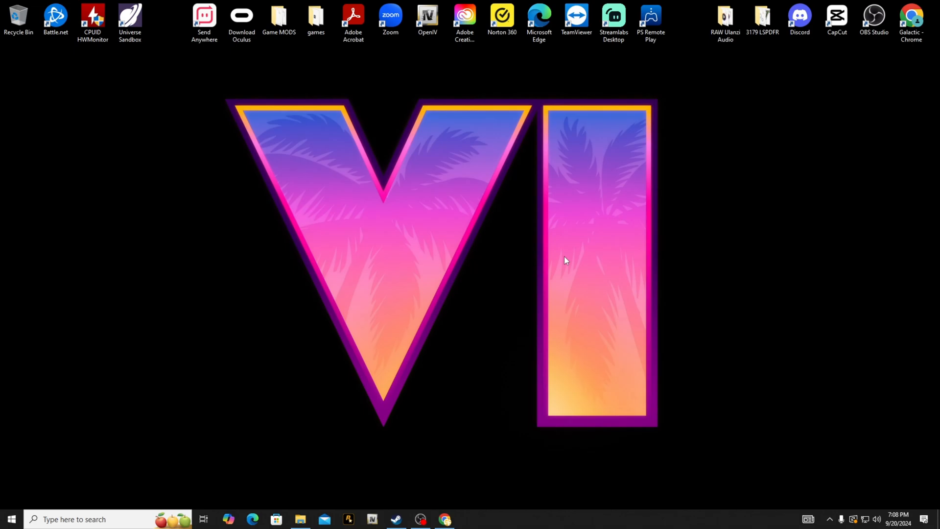
mouse_move(545, 215)
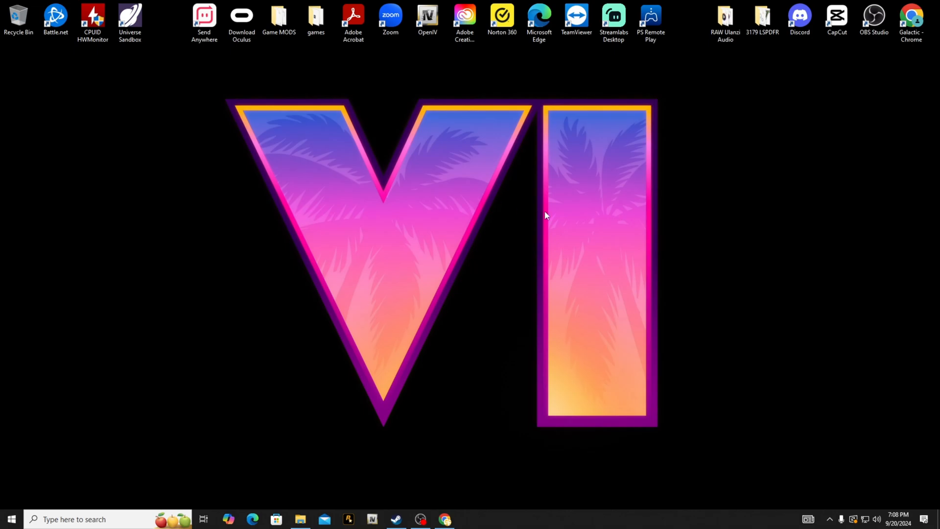